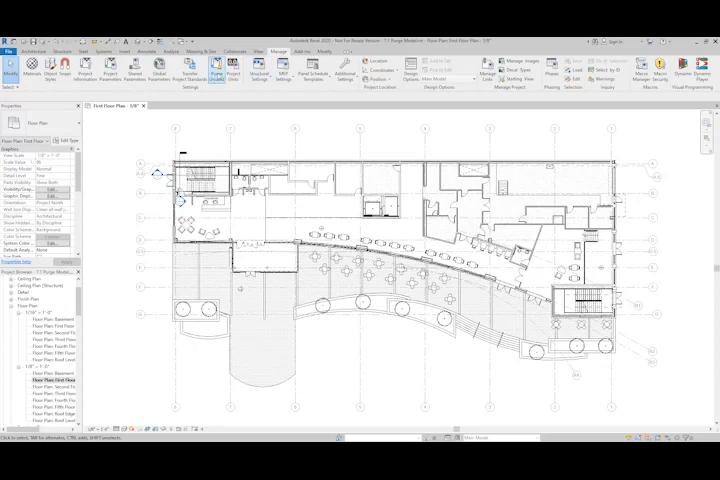
Step: Launch Purge Unused from the Manage ribbon to list removable families
{"action": "left_click", "coordinate": [216, 68]}
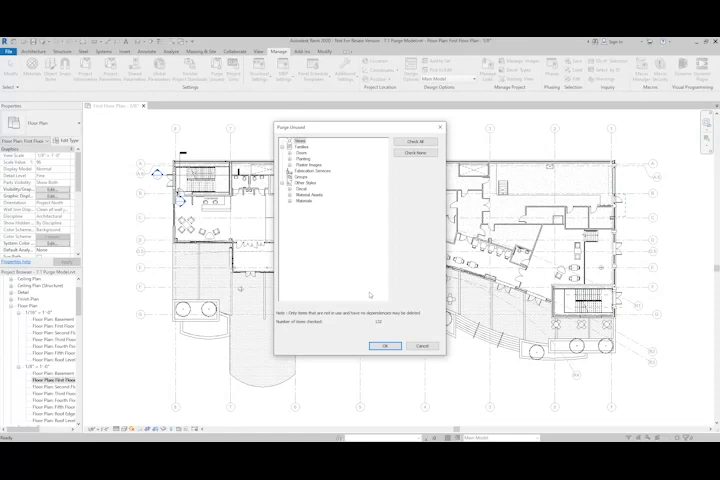
{"action": "mouse_move", "coordinate": [368, 294]}
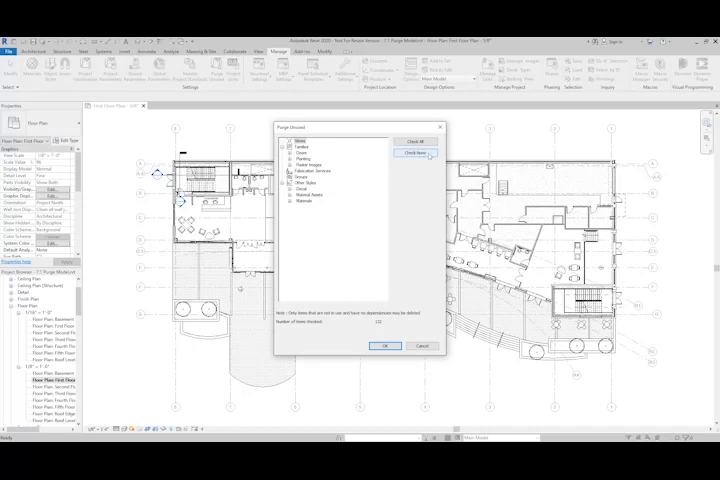
Step: Expand the purge category tree to inspect the unused families and types listed
{"action": "left_click", "coordinate": [418, 152]}
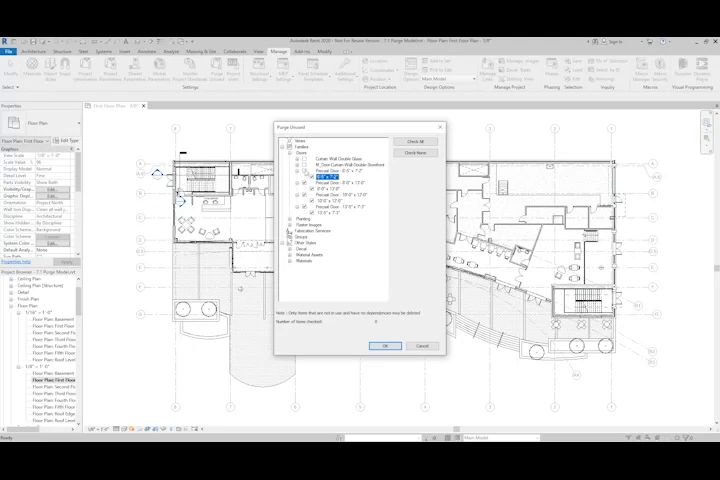
{"action": "left_click", "coordinate": [340, 172]}
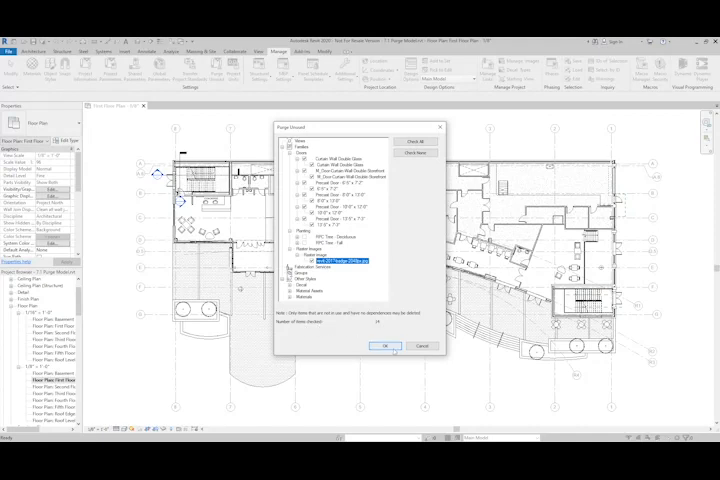
{"action": "left_click", "coordinate": [380, 346]}
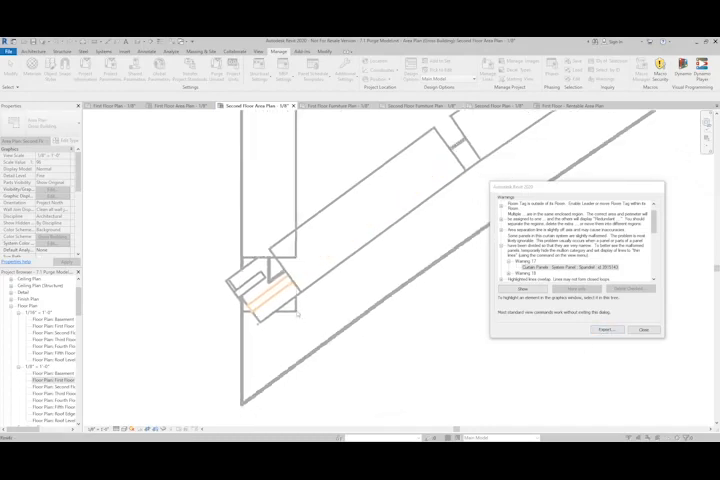
Step: Show the curtain-wall warning's element in the 3D exterior view
{"action": "left_click", "coordinate": [644, 330]}
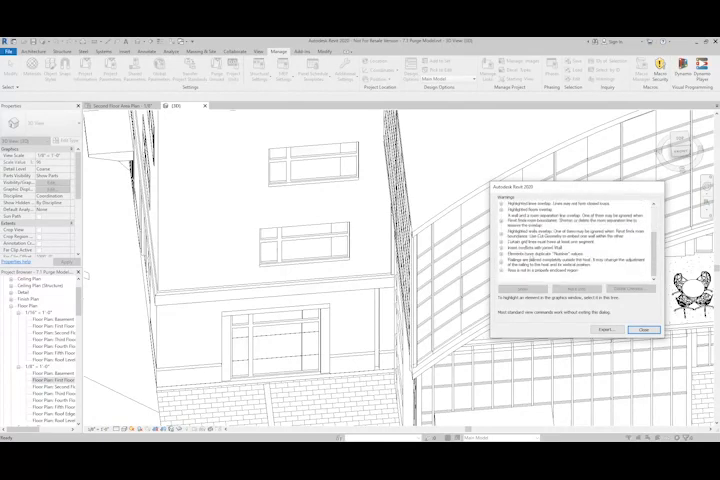
Step: Expand the curtain-wall warning and select the element listed beneath it
{"action": "left_click", "coordinate": [596, 328]}
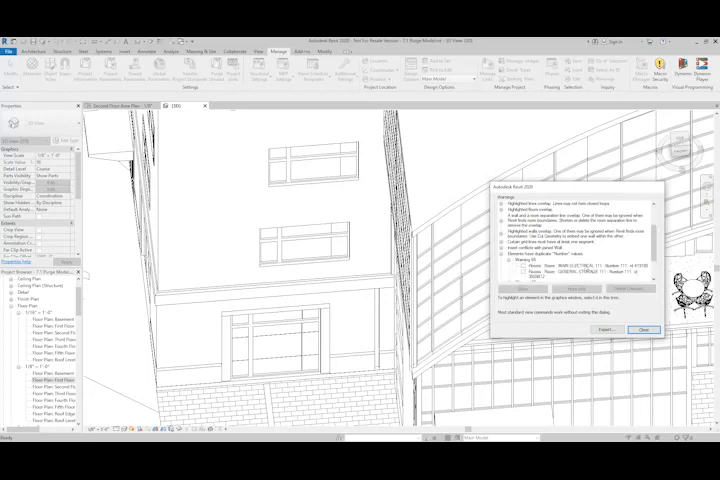
{"action": "left_click", "coordinate": [580, 264]}
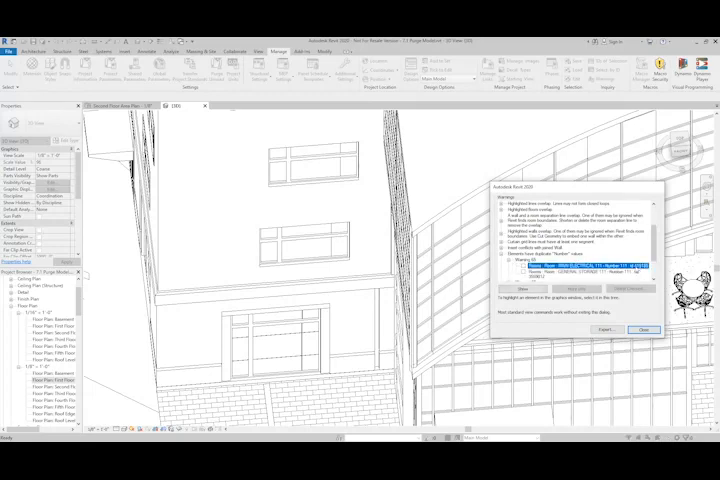